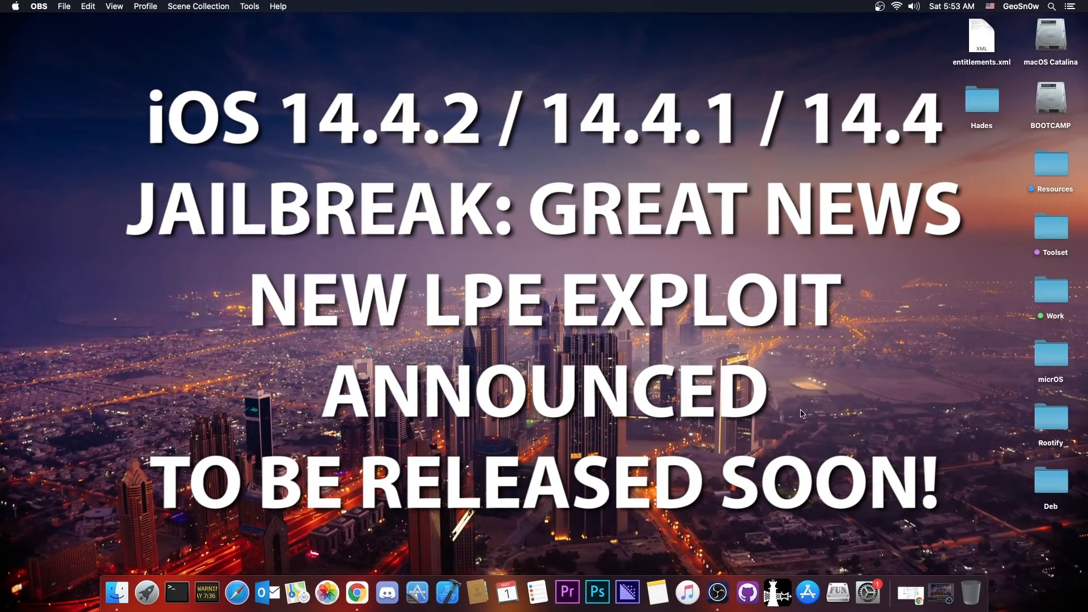
mouse_move(895, 510)
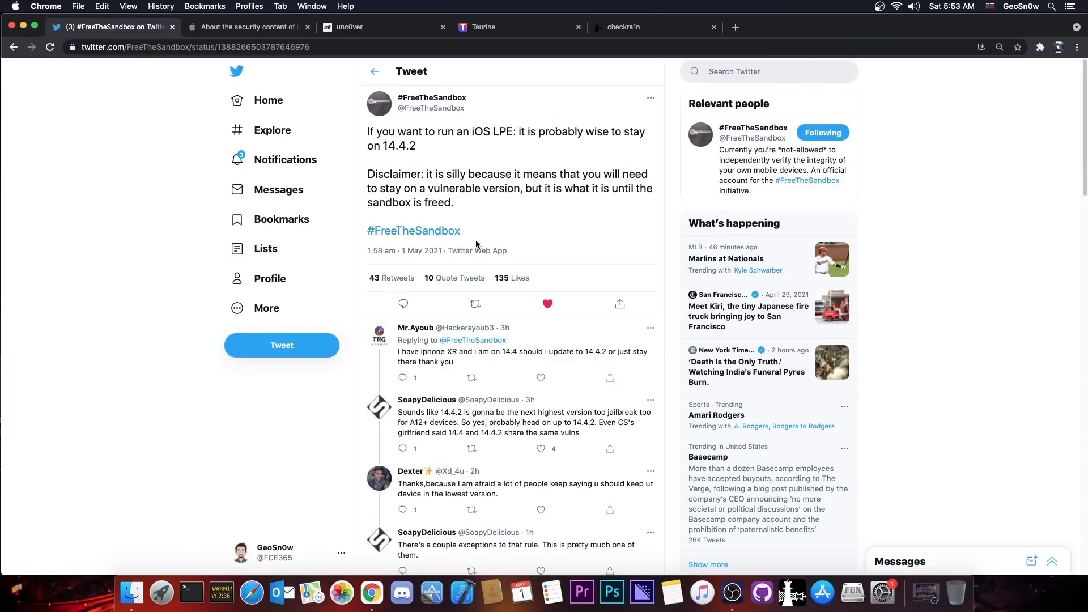
mouse_move(471, 223)
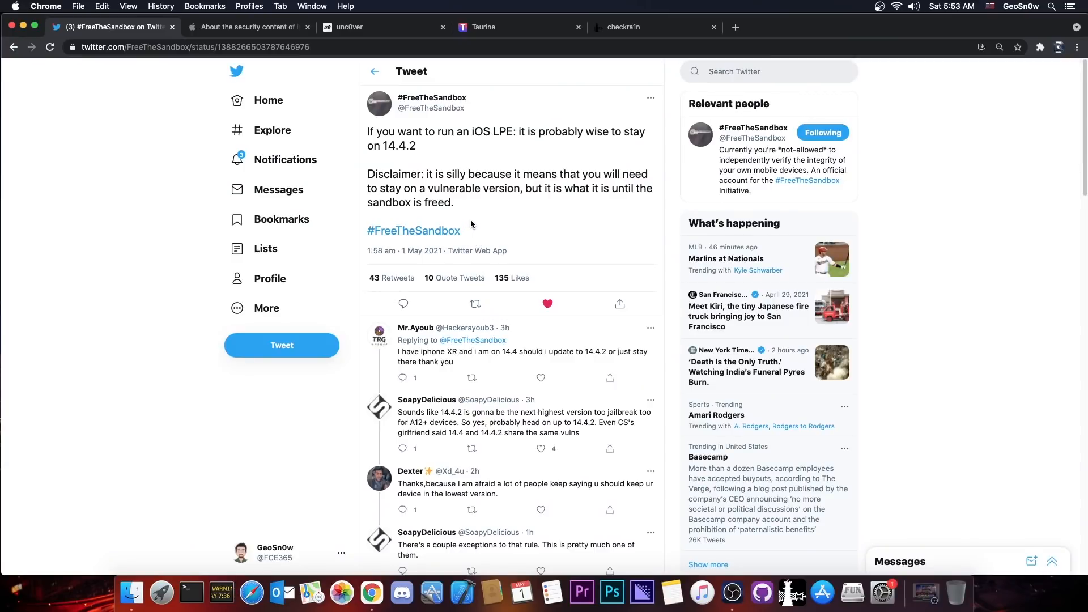
mouse_move(467, 220)
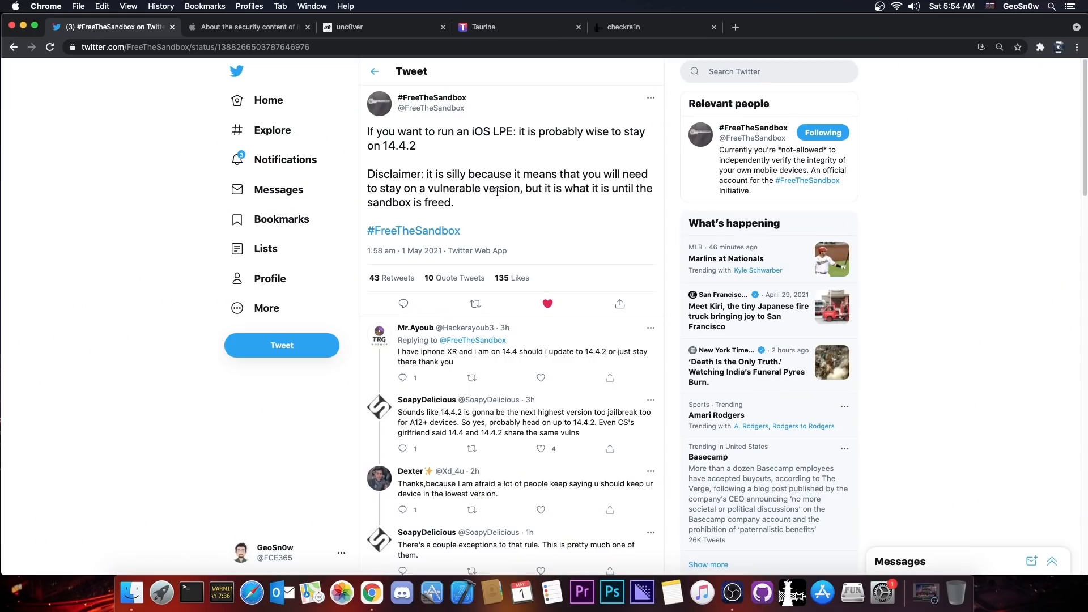
mouse_move(444, 220)
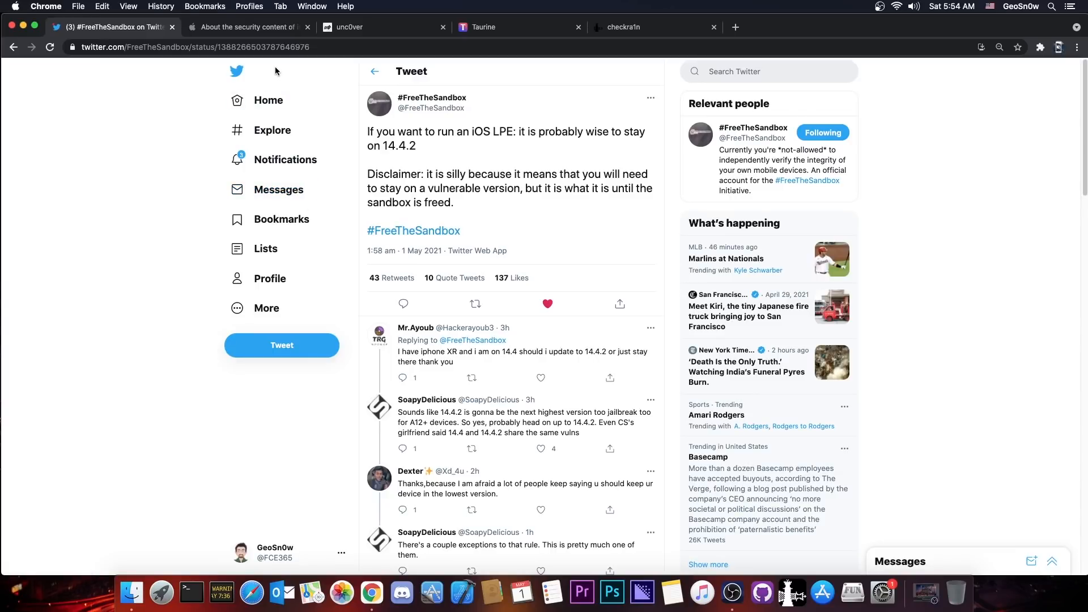
- Scroll through Apple's iOS 14.5 kernel and system security fixes, then bring up the Taurine jailbreak site
left_click(247, 26)
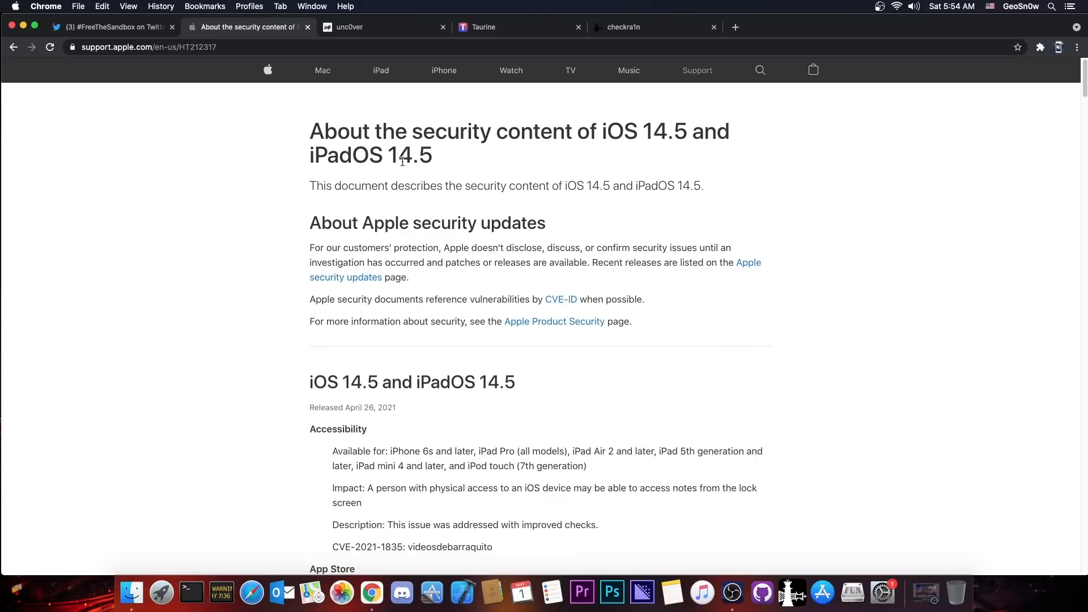
mouse_move(426, 162)
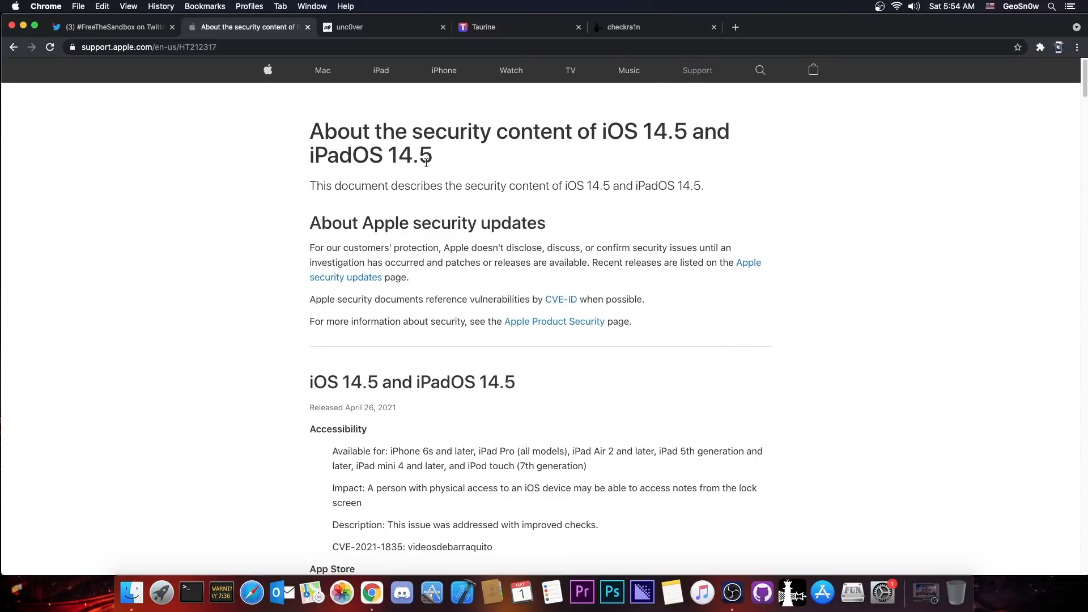
scroll("down", 3)
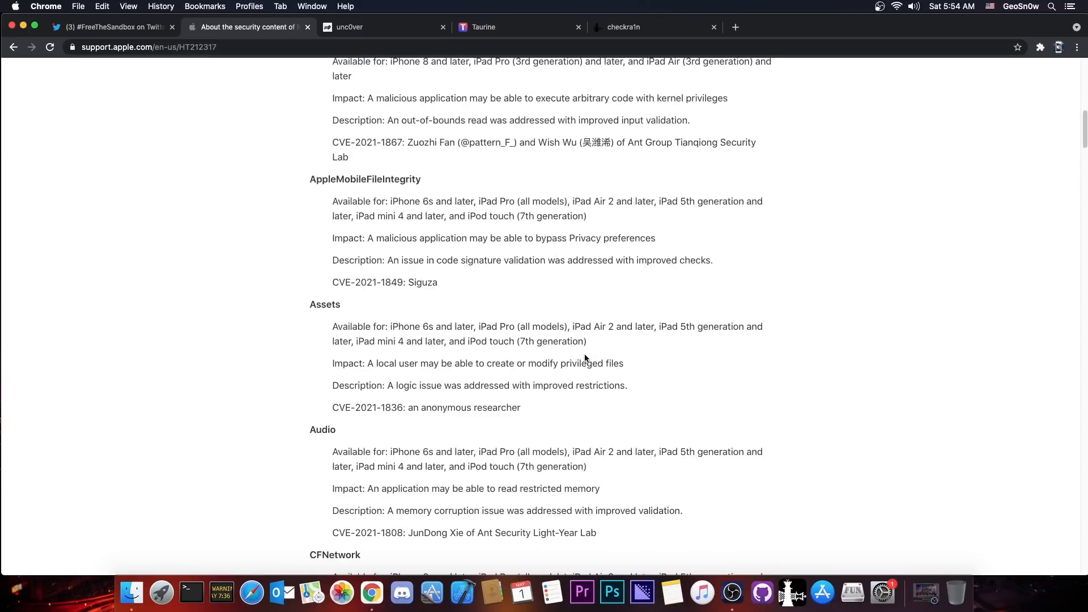
scroll("down", 3)
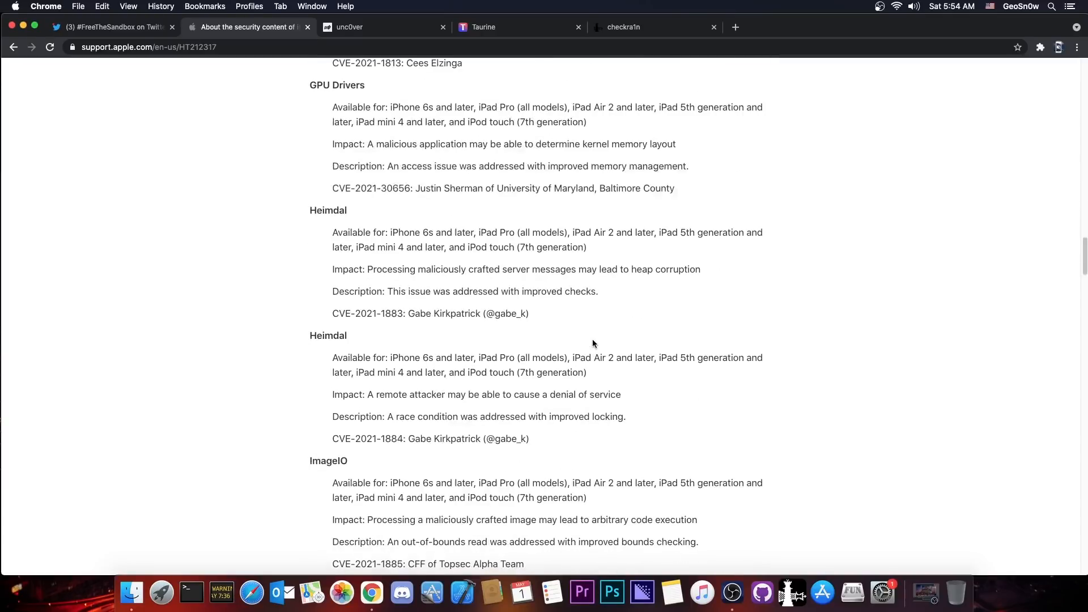
scroll("down", 3)
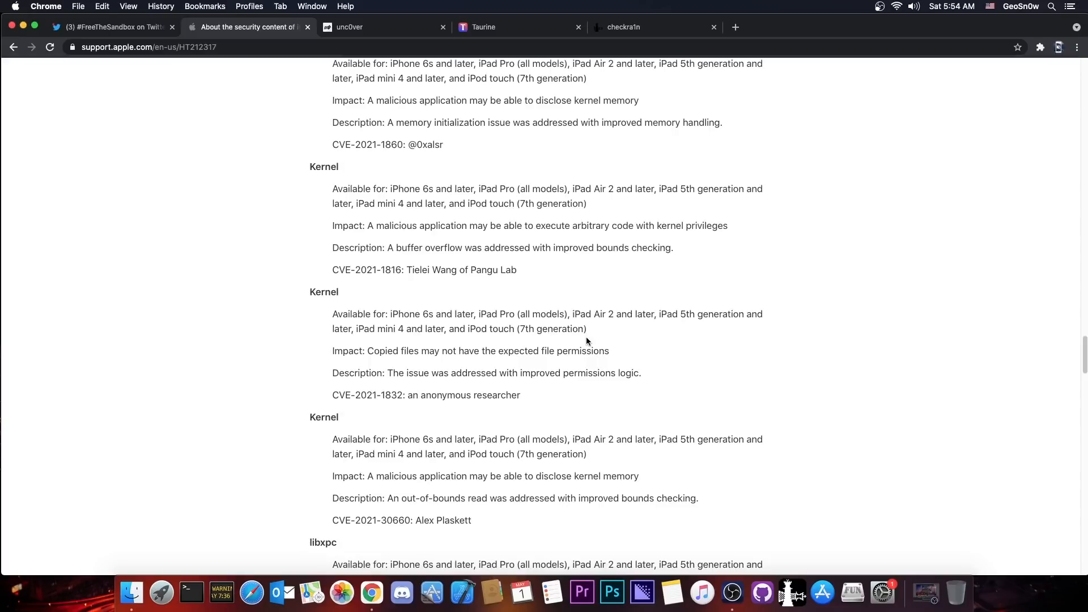
scroll("down", 3)
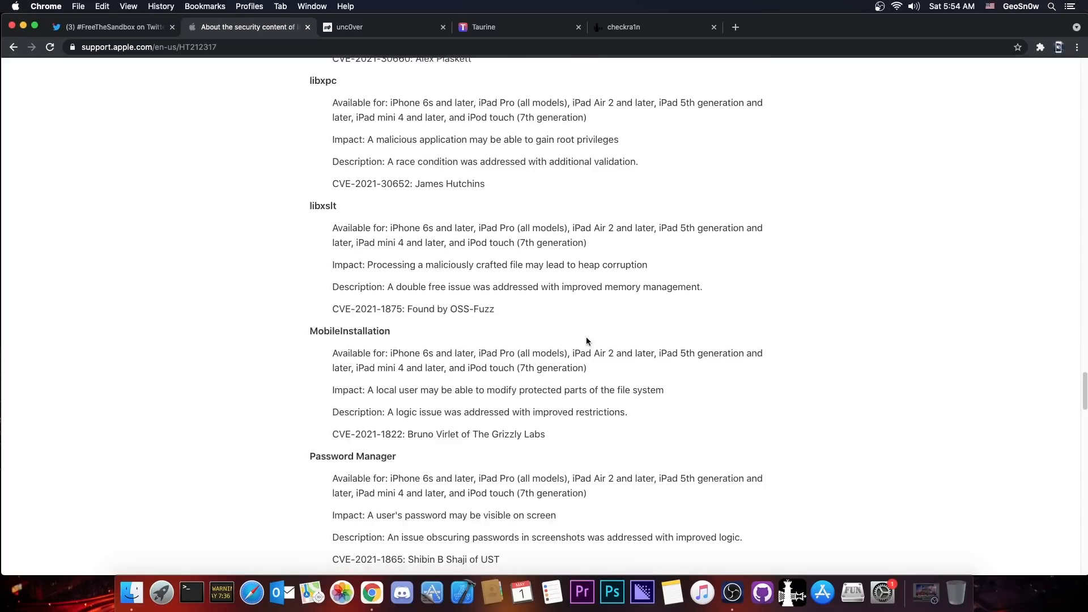
scroll("down", 3)
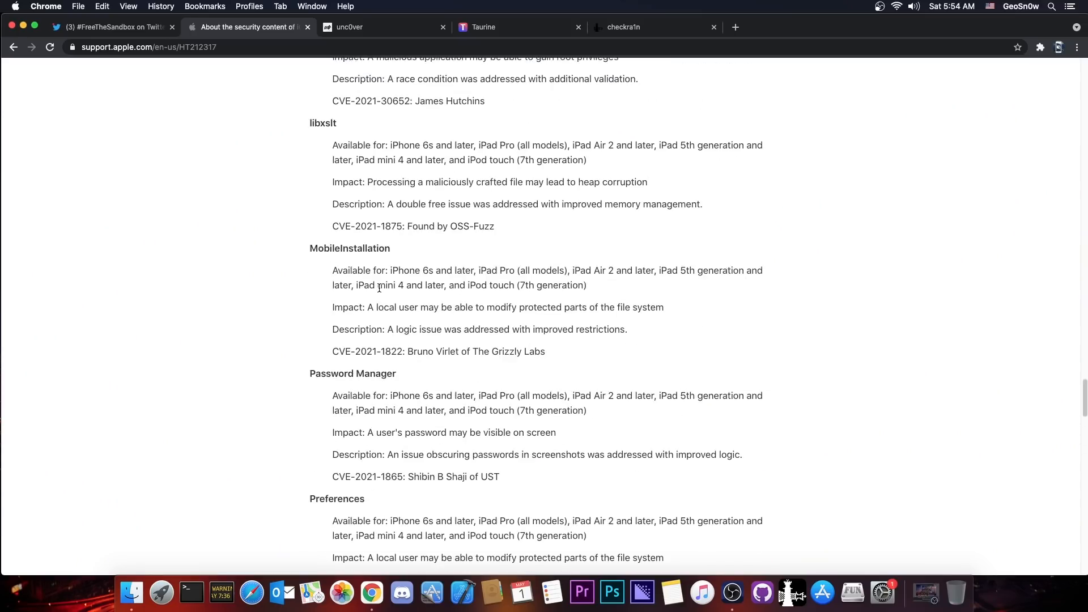
left_click(111, 27)
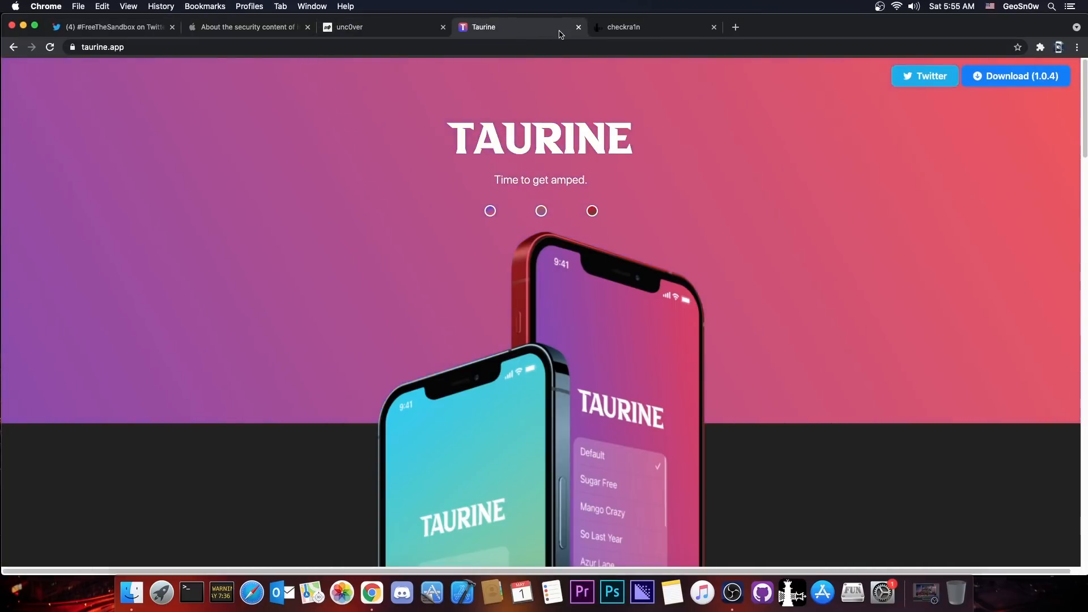
- Review checkra1n's 0.12.3 beta Latest Release, then close the checkra1n page
left_click(652, 27)
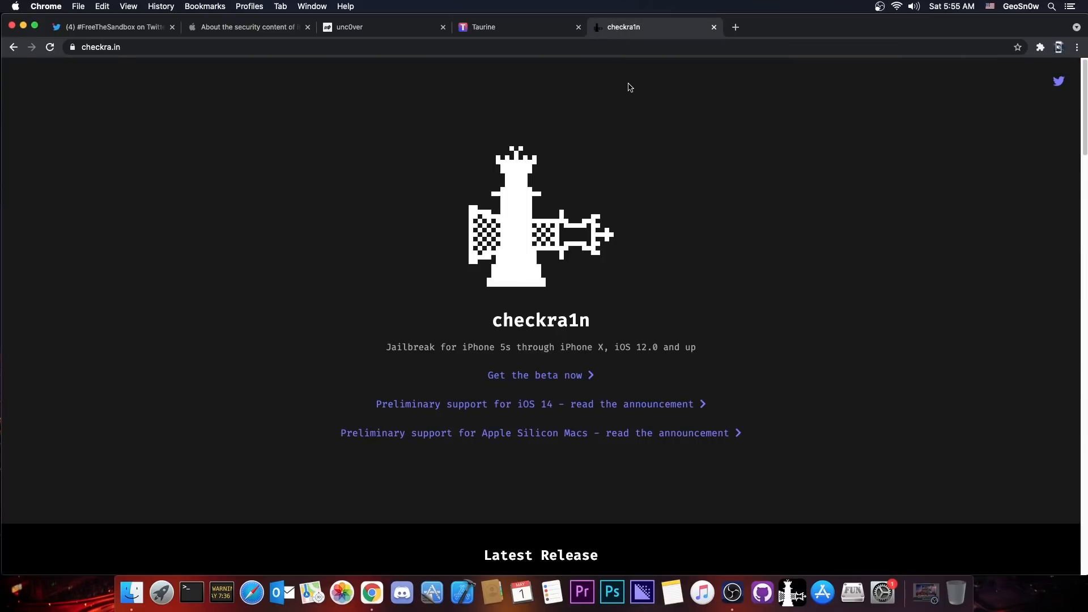
scroll("down", 3)
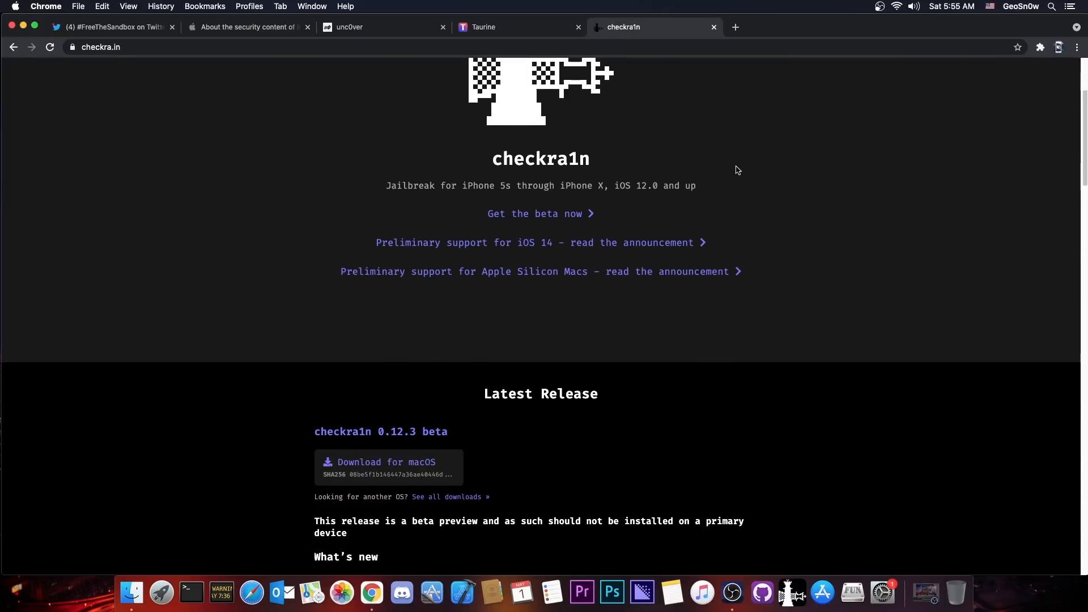
scroll("down", 3)
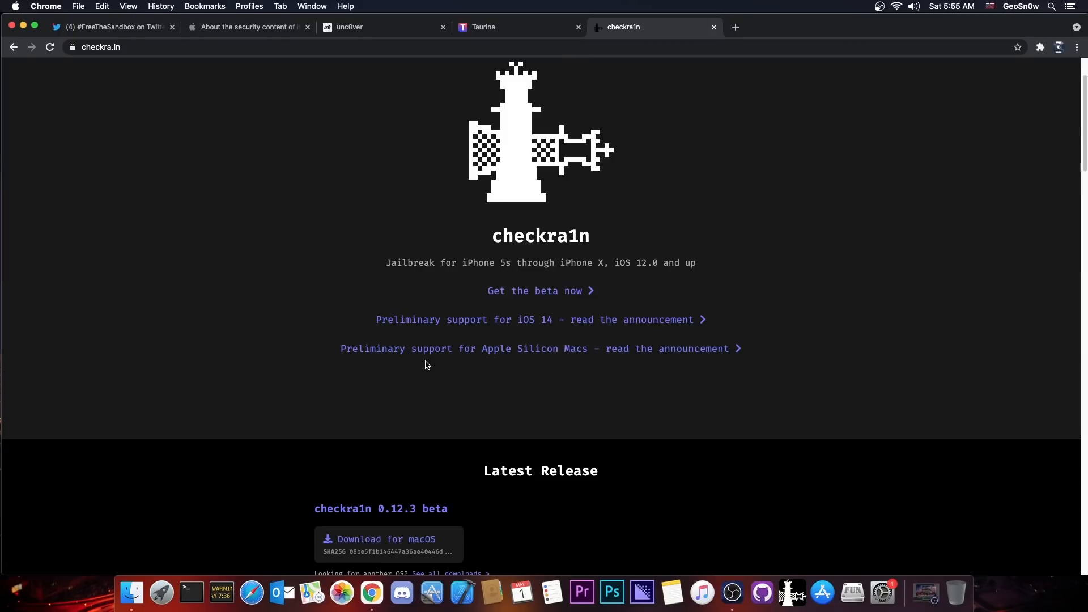
mouse_move(546, 262)
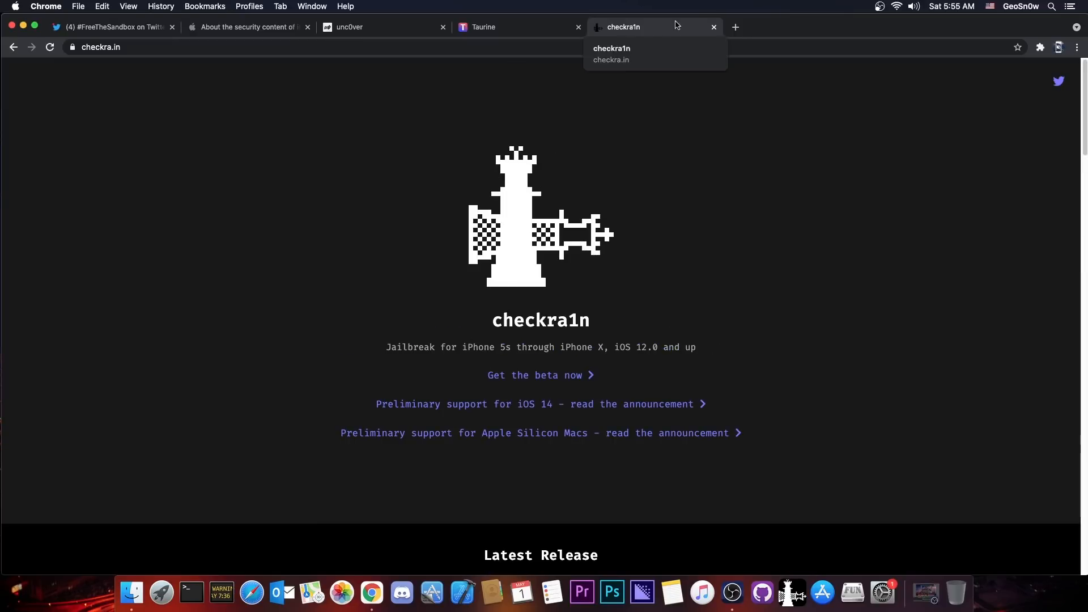
left_click(513, 27)
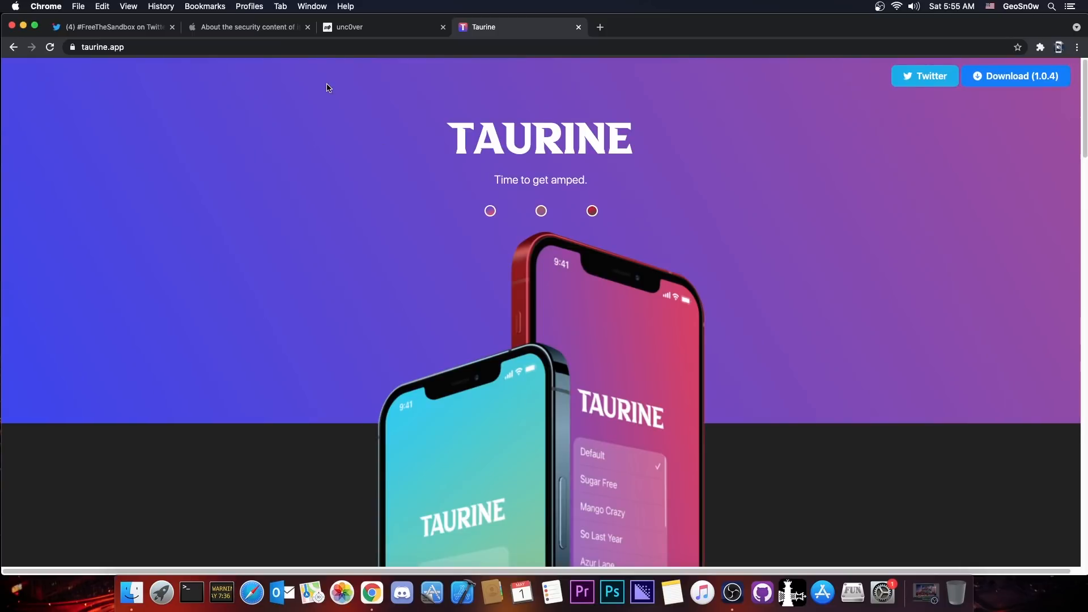
- Scroll unc0ver's v6.1.2 What's New toward the AltStore, Xcode and Cydia Impactor guides
left_click(381, 27)
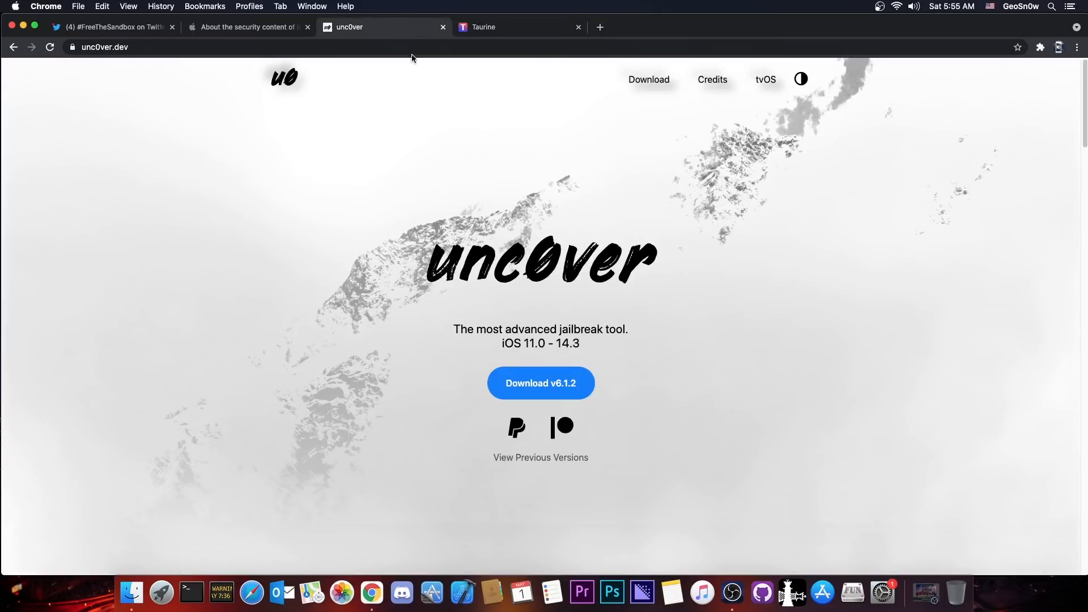
mouse_move(533, 171)
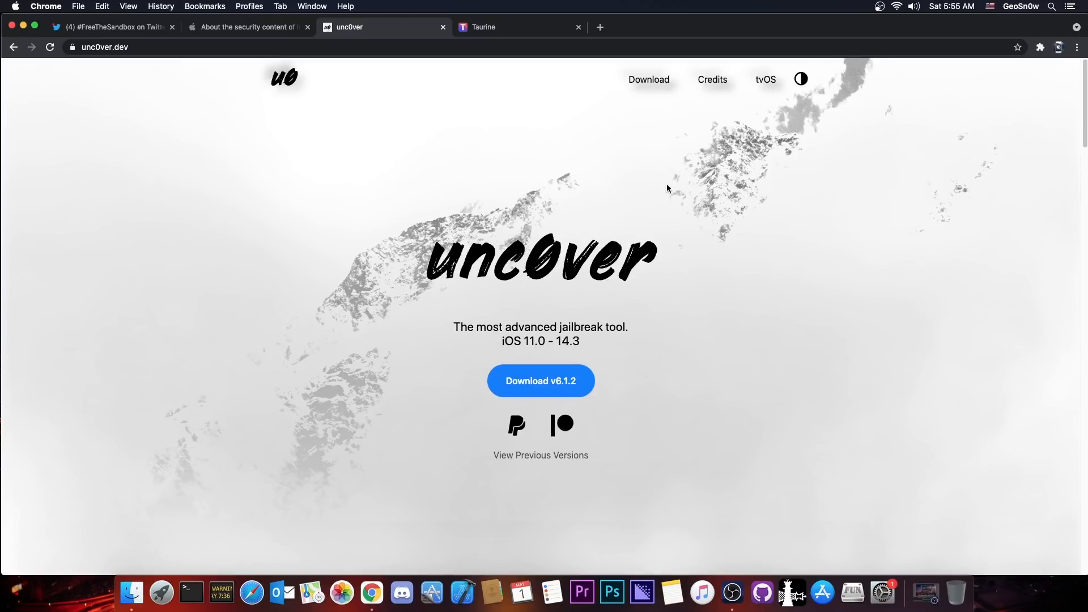
scroll("down", 3)
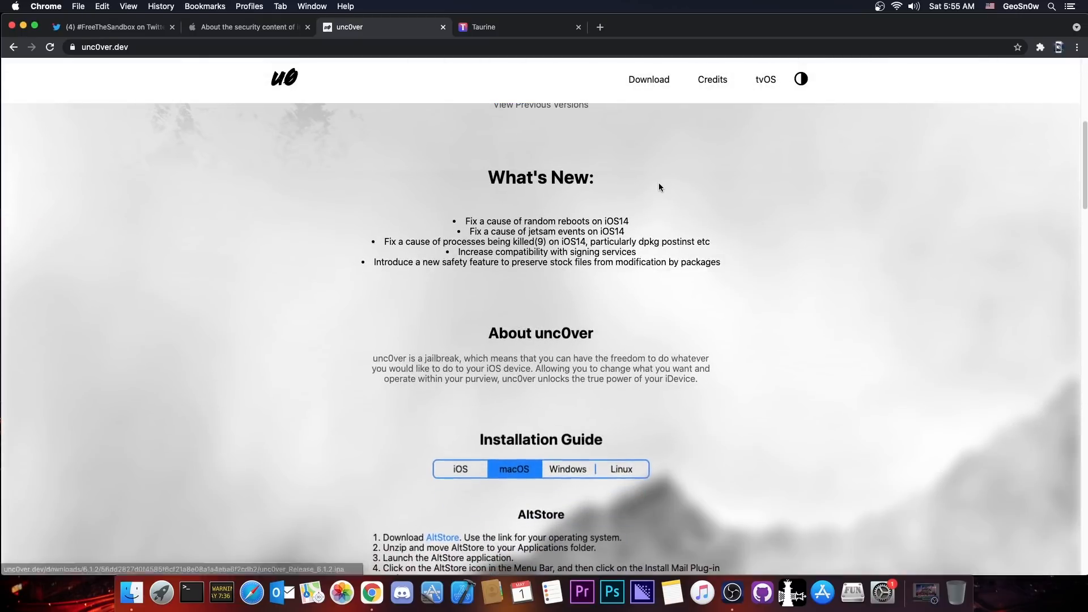
left_click(111, 27)
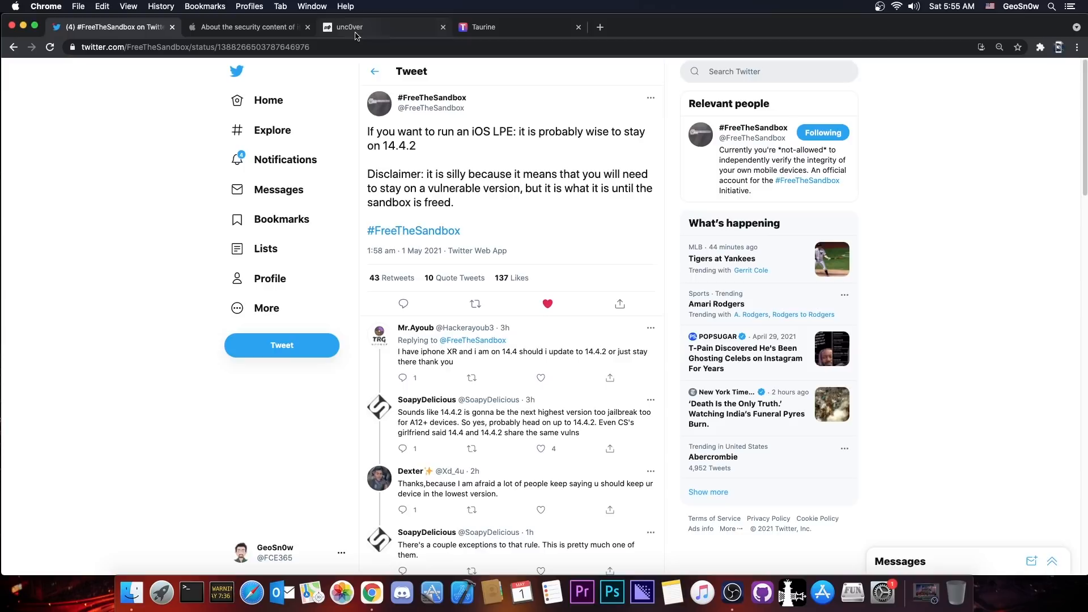
left_click(381, 27)
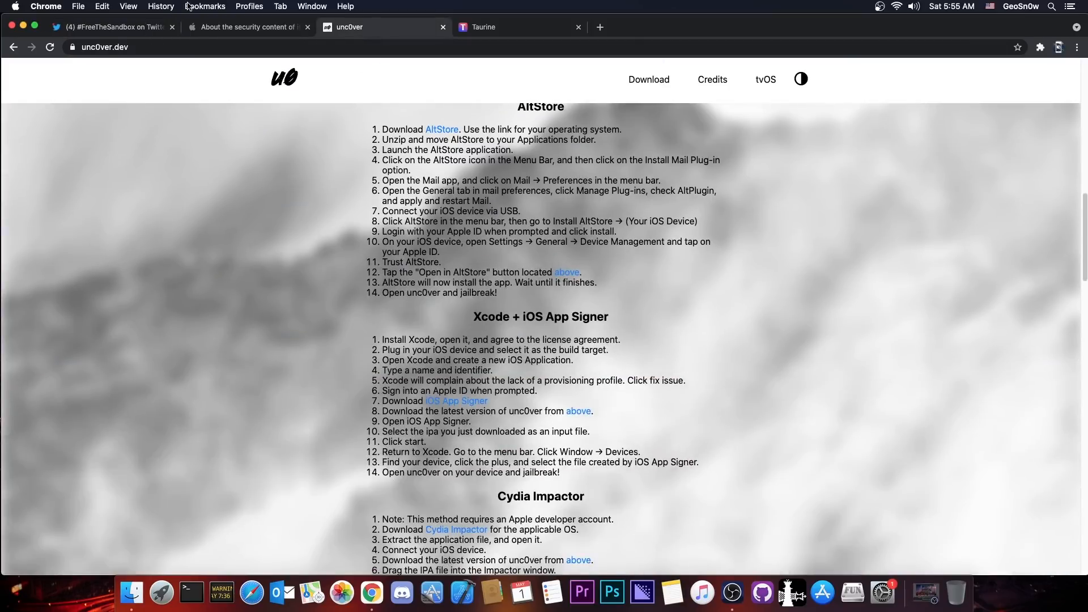
- Show the #FreeTheSandbox tweet advising iOS LPE users to stay on 14.4.2
left_click(111, 27)
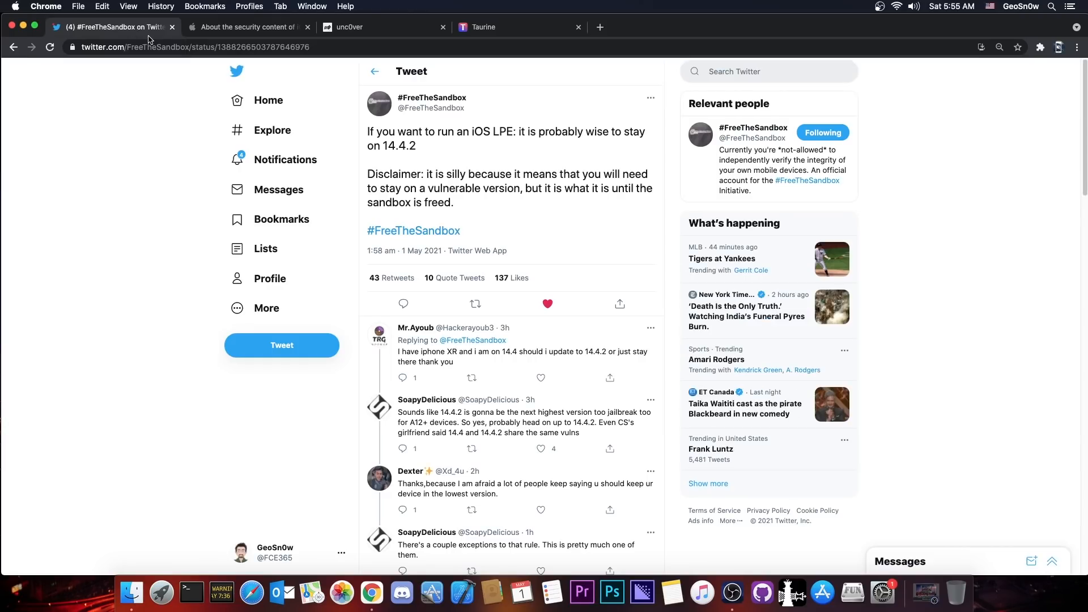
mouse_move(493, 143)
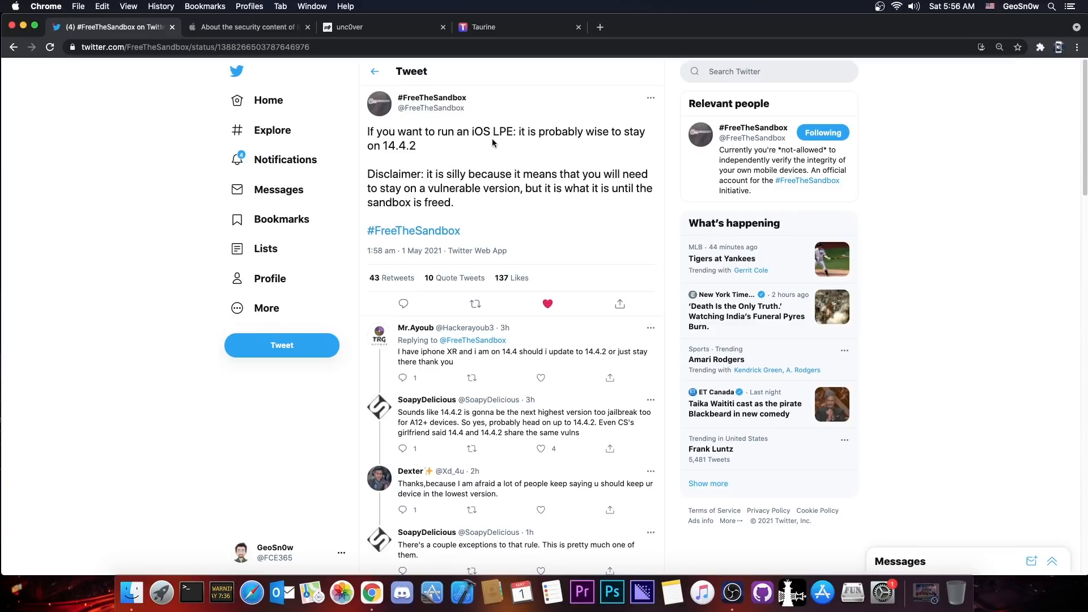
mouse_move(499, 155)
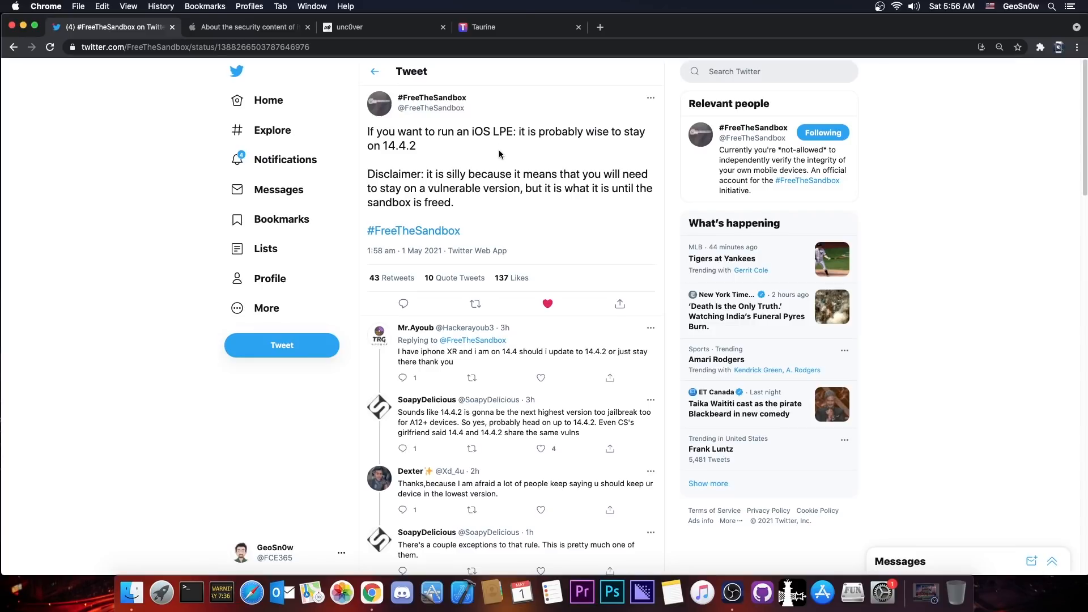
mouse_move(537, 161)
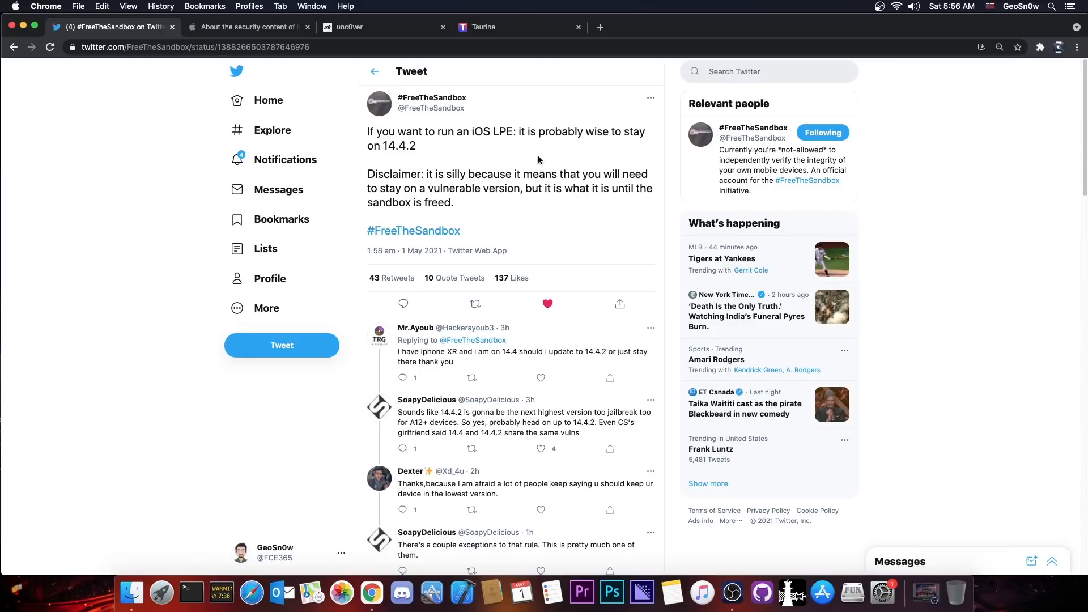
mouse_move(229, 27)
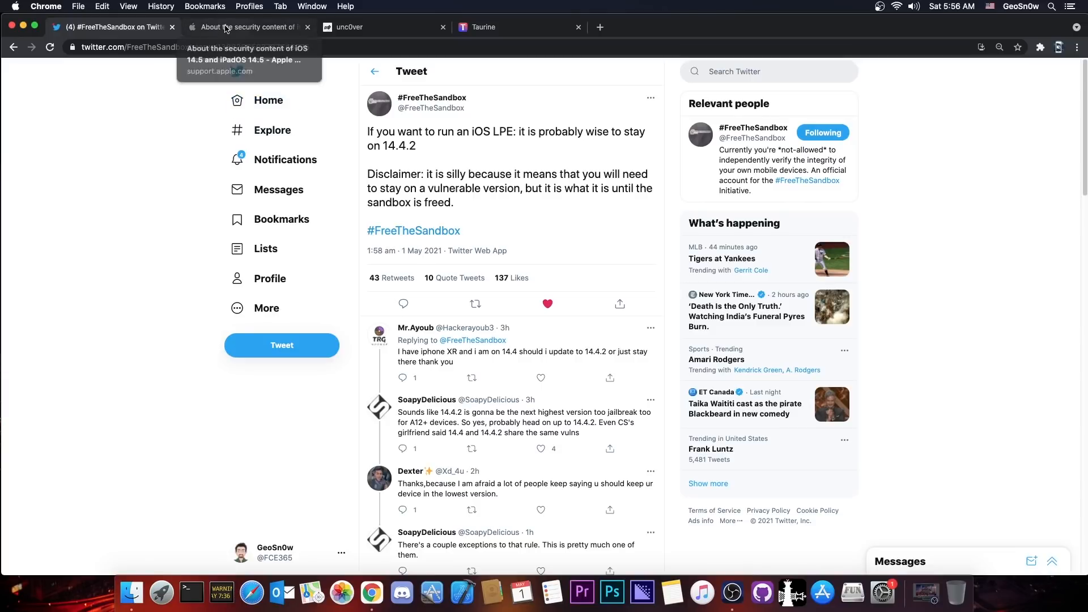
left_click(246, 27)
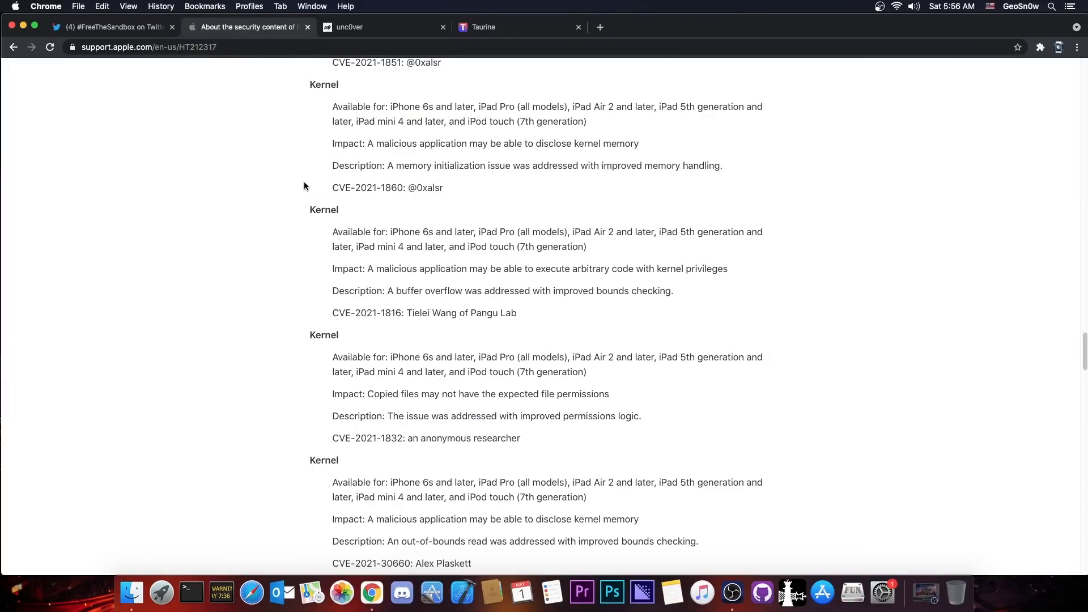
scroll("down", 3)
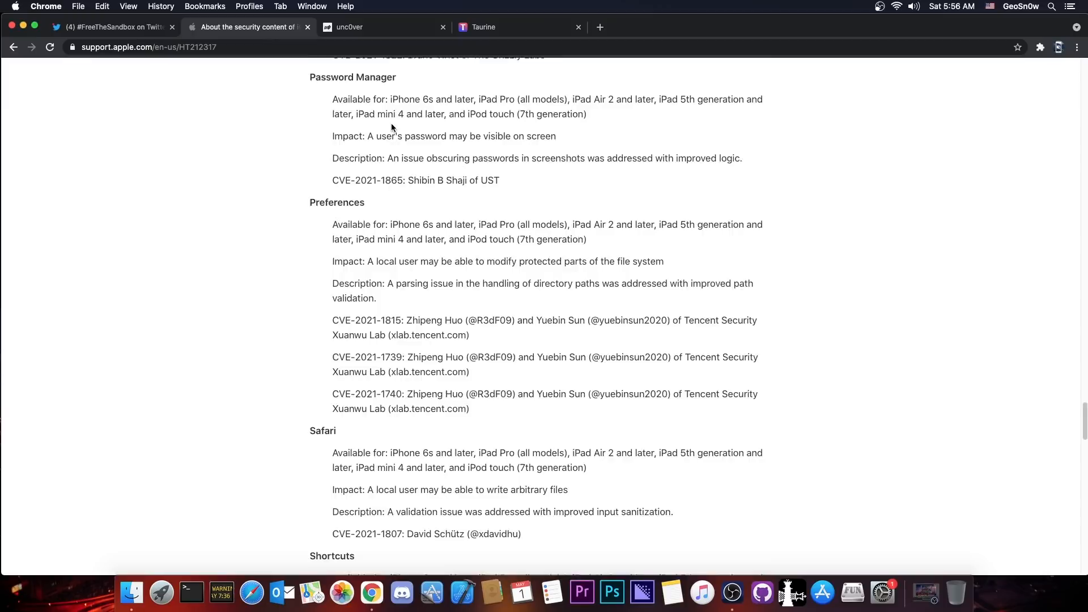
scroll("down", 3)
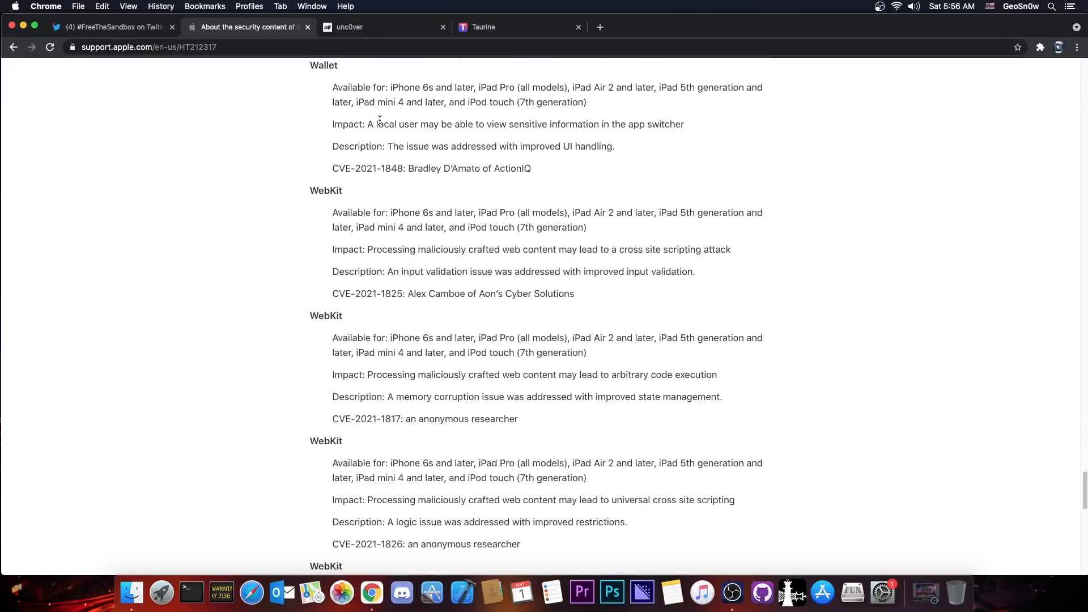
scroll("up", 3)
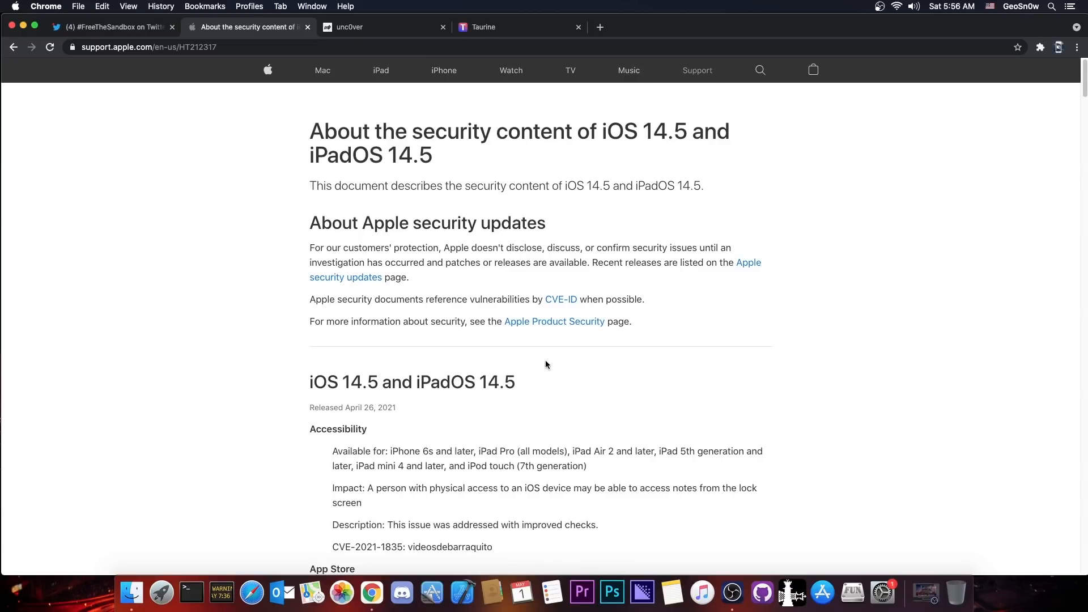
left_click(111, 27)
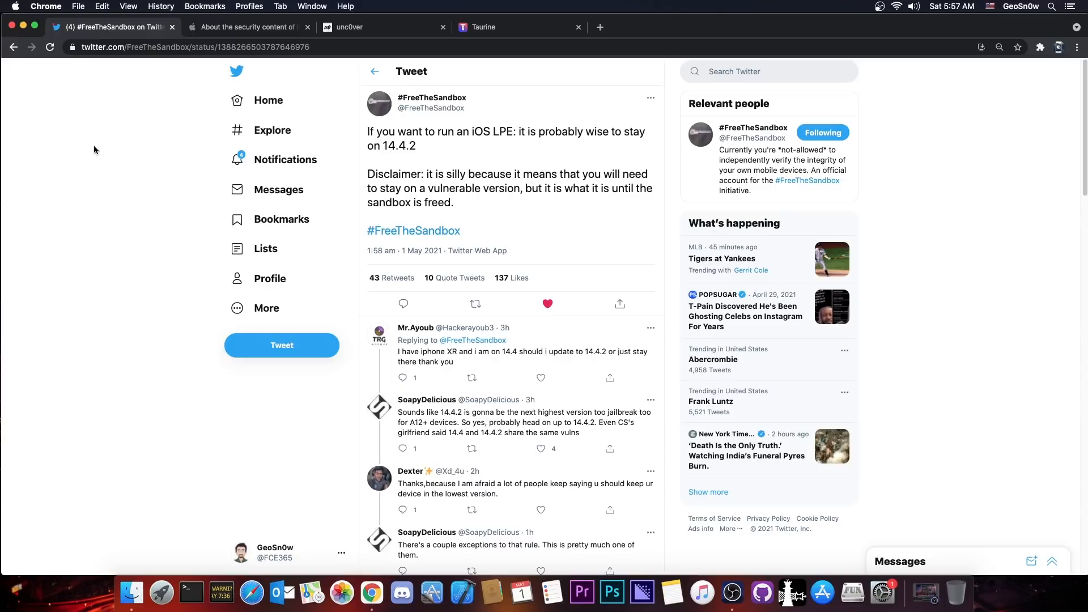
mouse_move(430, 96)
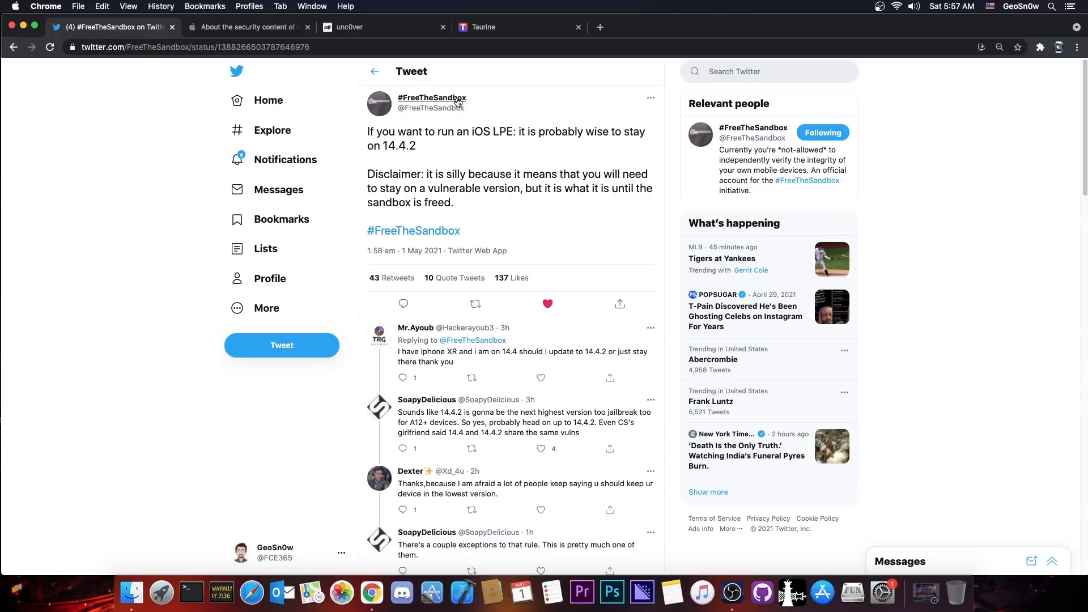
- Open the #FreeTheSandbox profile and scroll its timeline toward Zuk's retweeted iOS 14.5 tweet
left_click(431, 96)
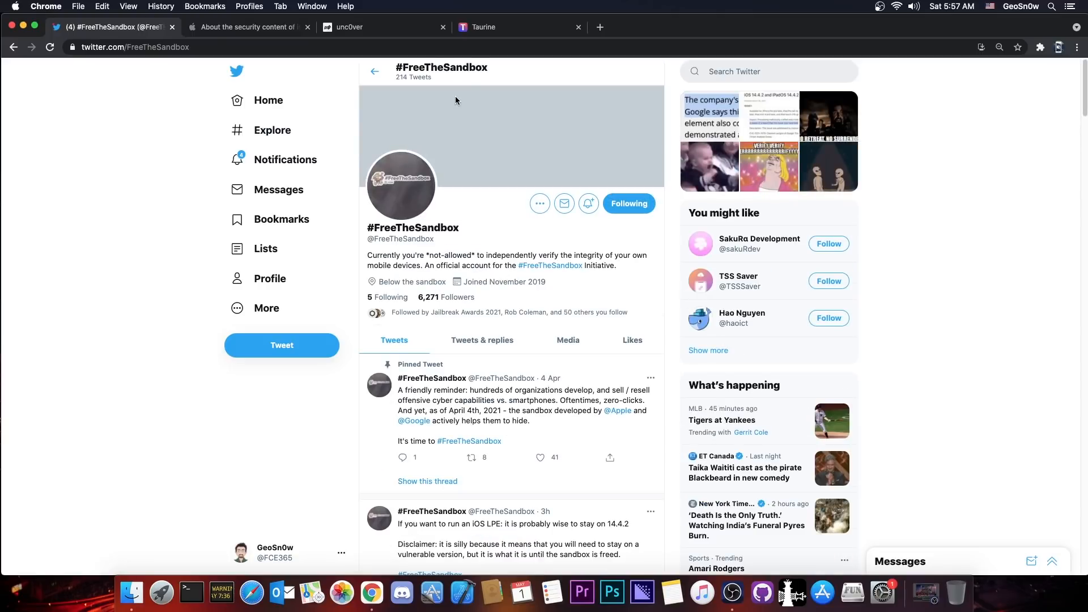
scroll("down", 3)
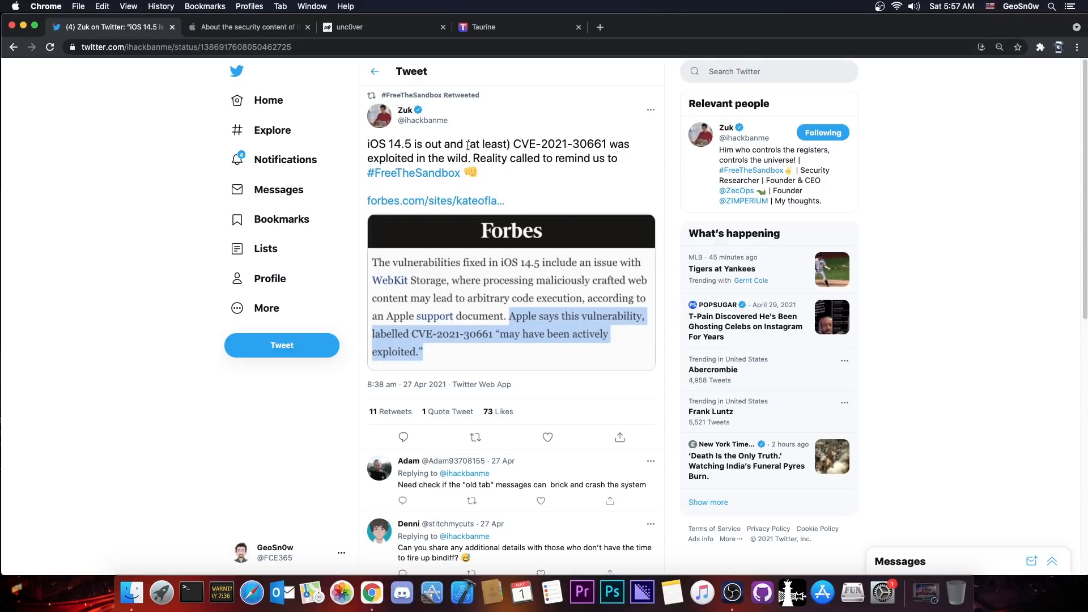
mouse_move(455, 139)
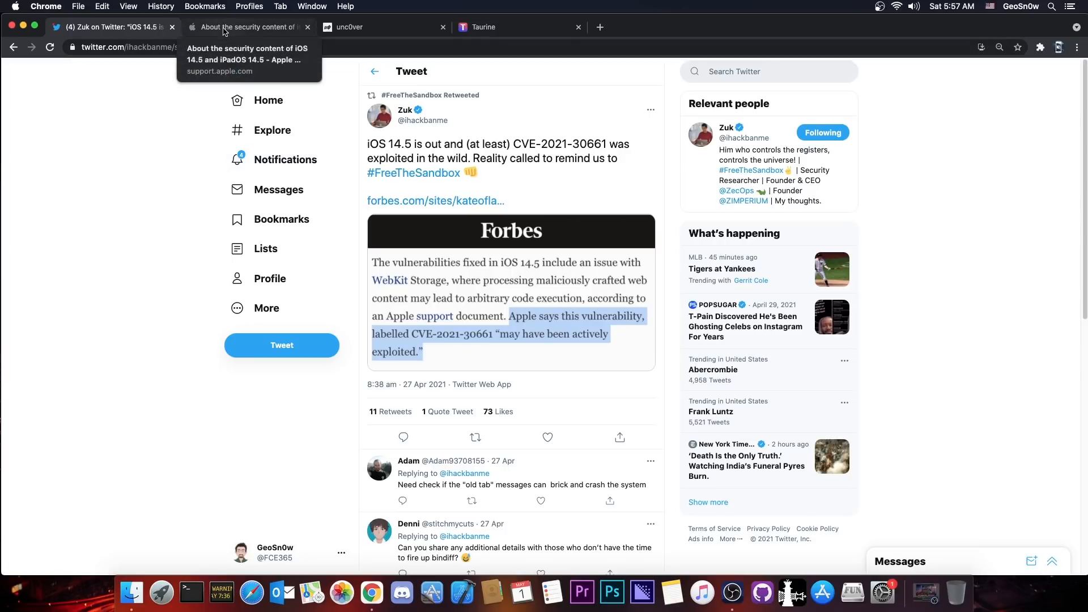
left_click(247, 27)
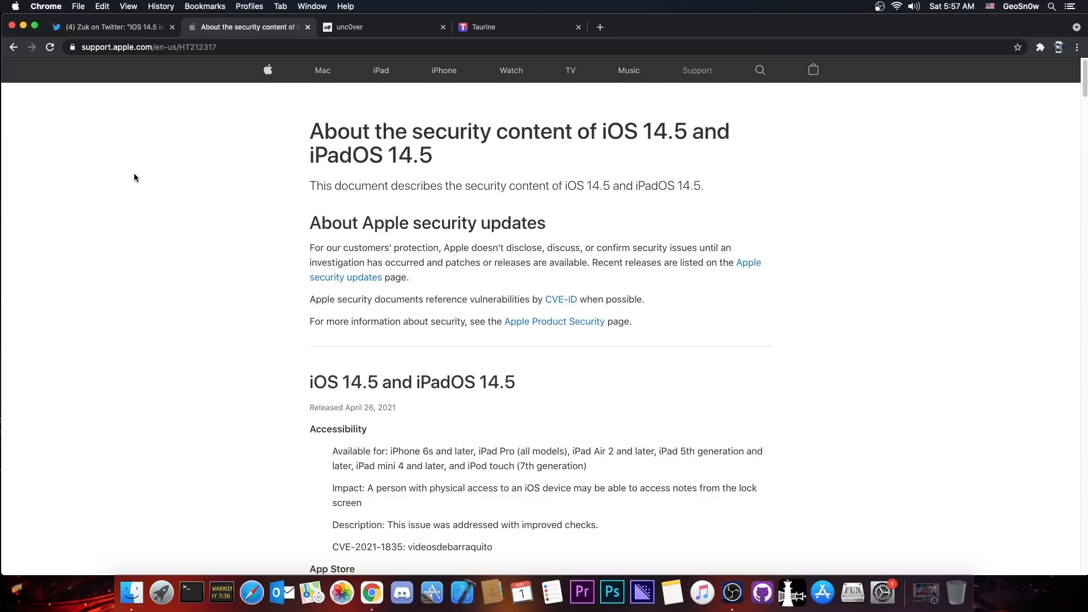
mouse_move(141, 104)
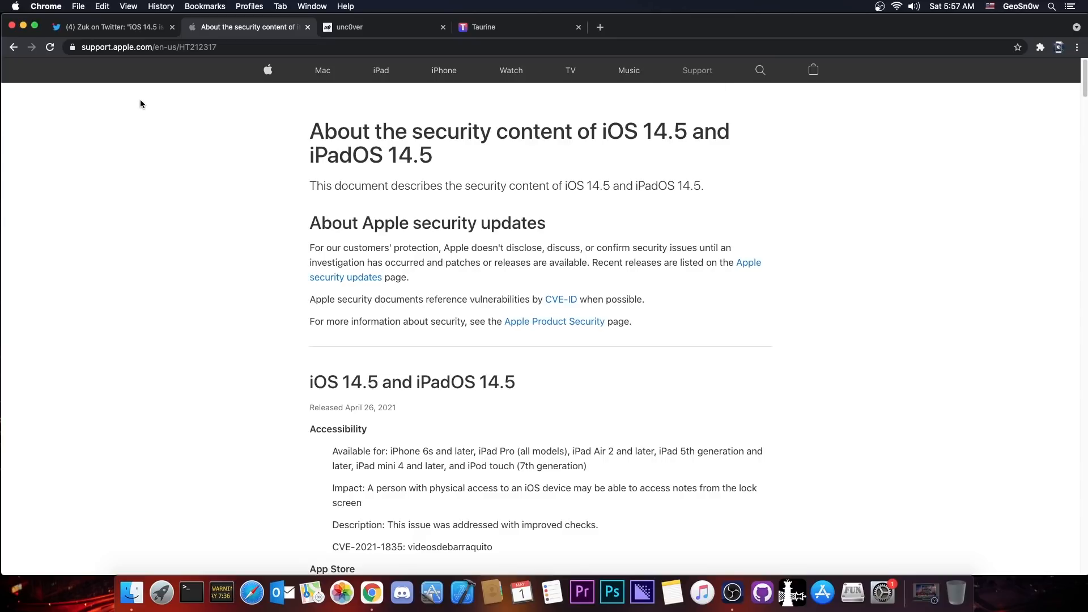
left_click(111, 27)
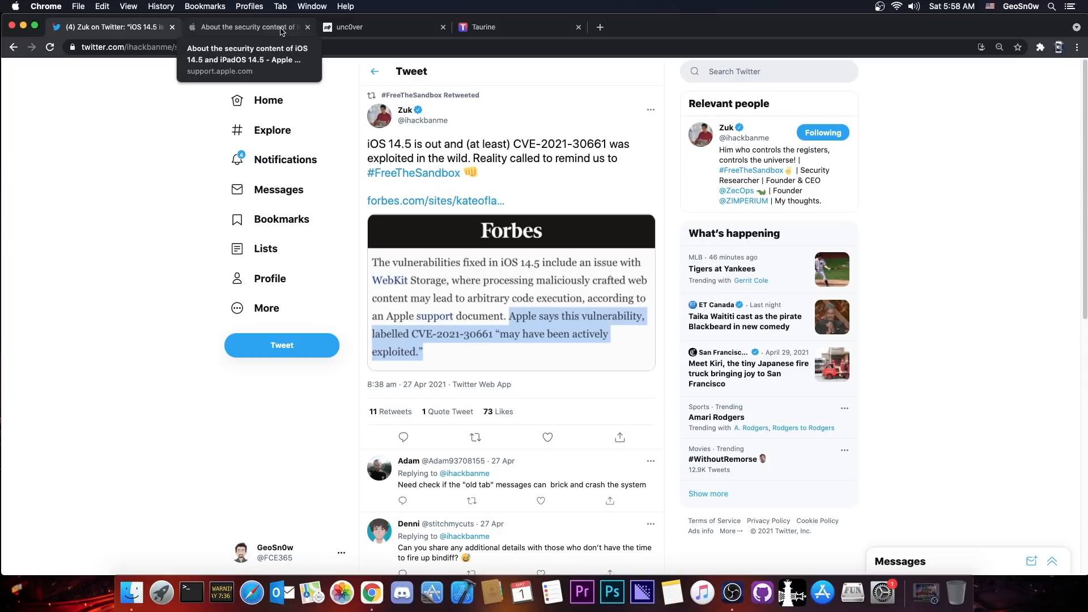
left_click(248, 26)
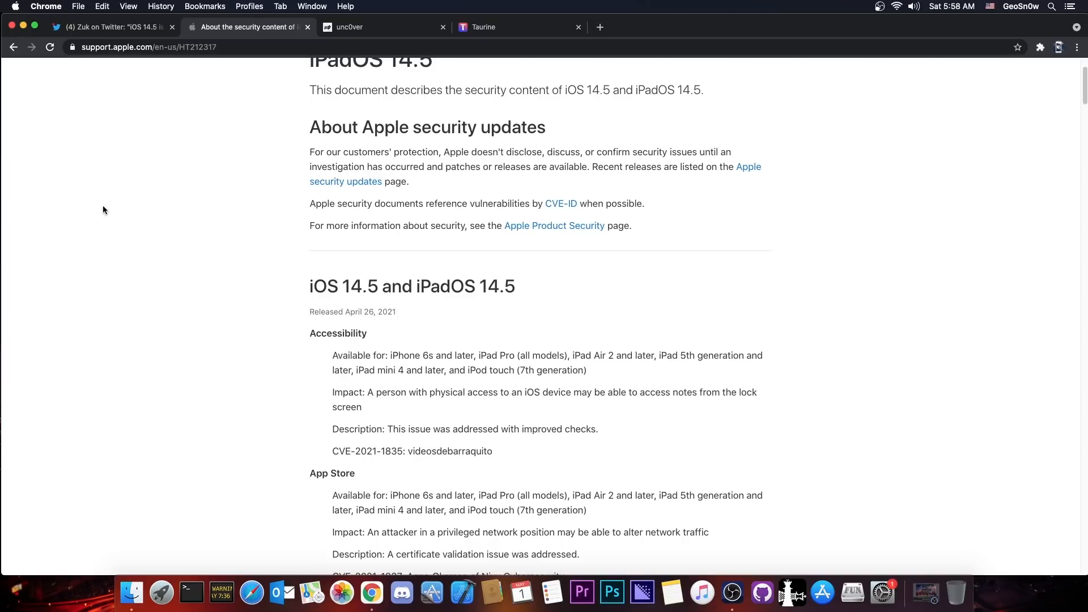
left_click(111, 27)
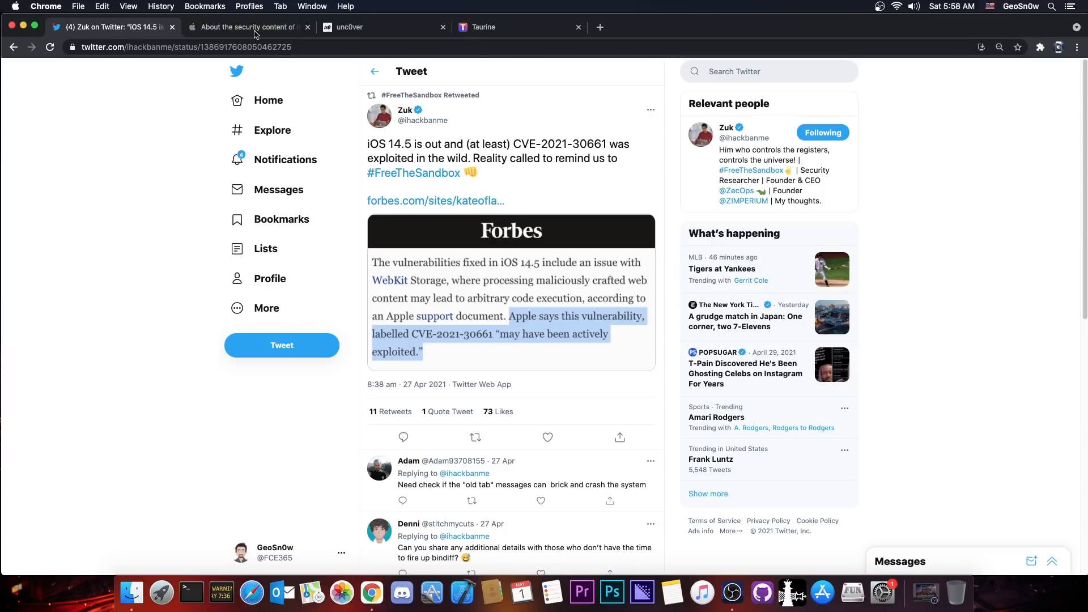
- Scroll Apple's iOS 14.5 notes to the WebKit Storage CVE-2021-30661 entry and back to the Kernel fixes
left_click(246, 26)
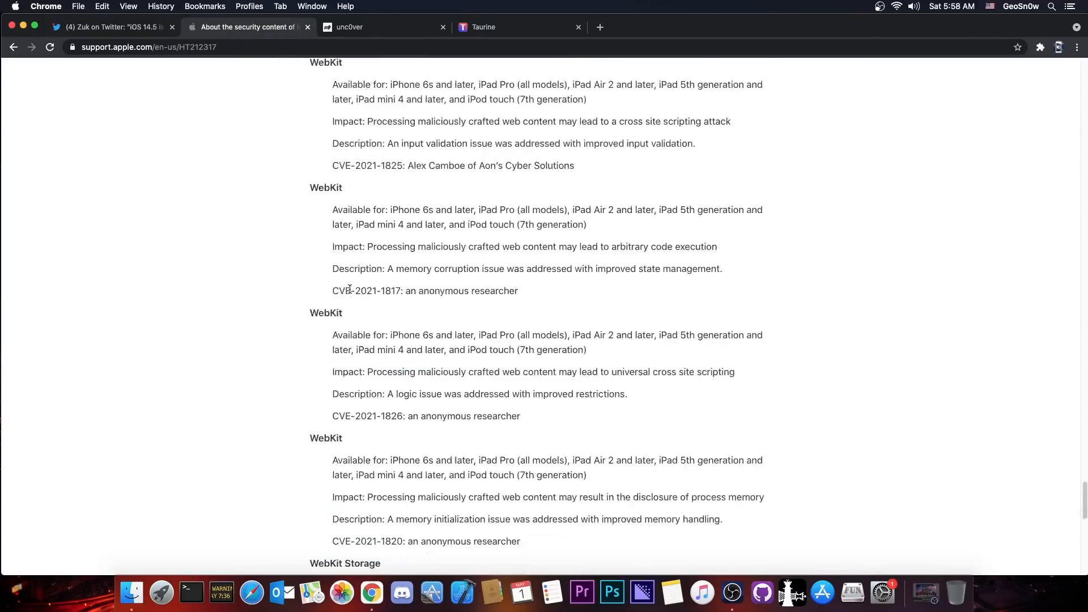
scroll("down", 3)
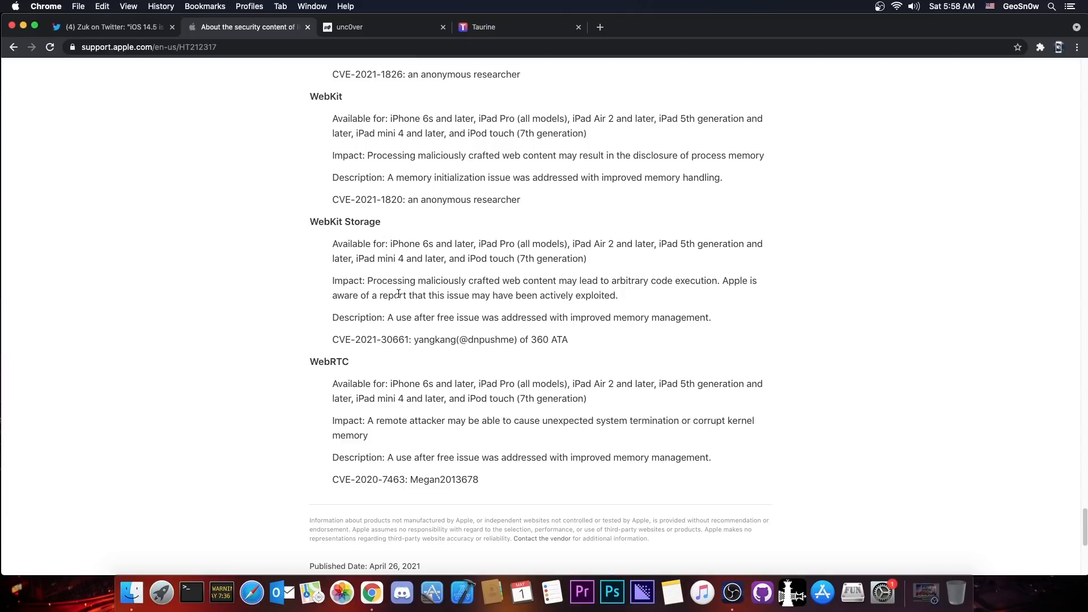
mouse_move(423, 253)
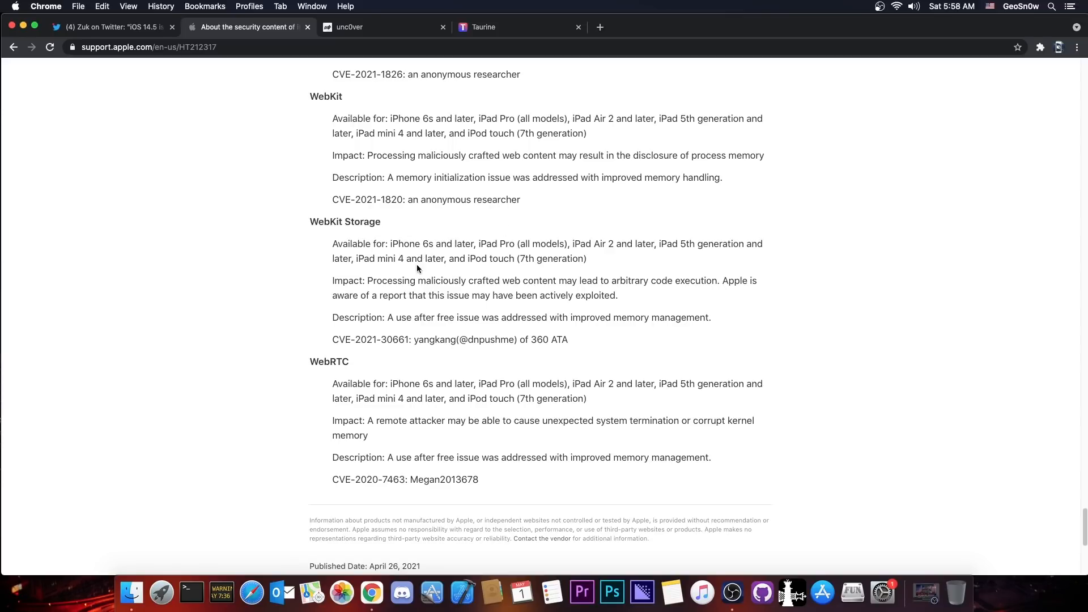
mouse_move(522, 362)
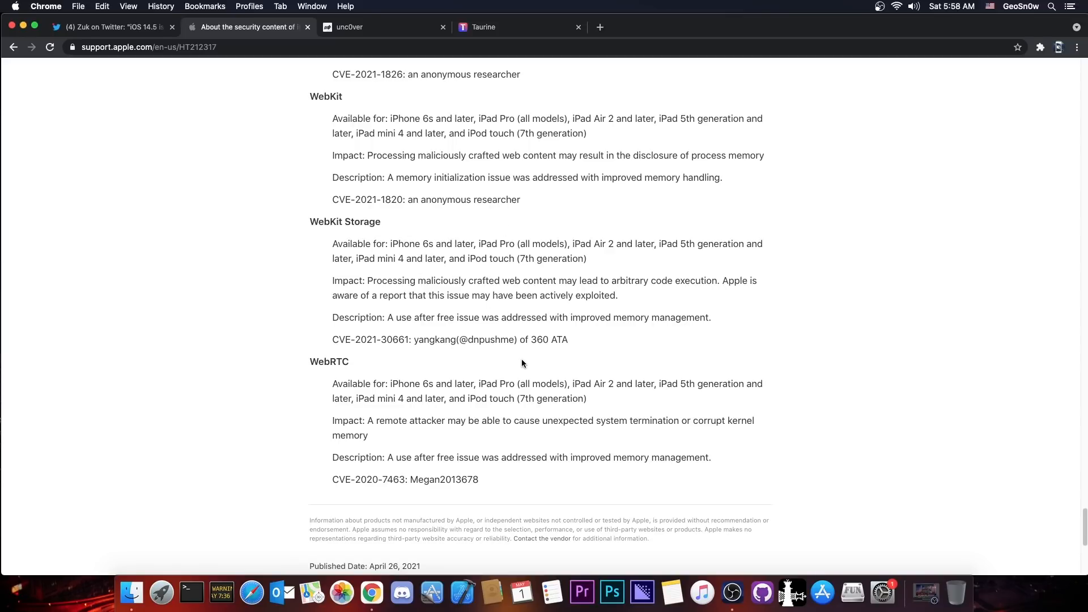
mouse_move(426, 317)
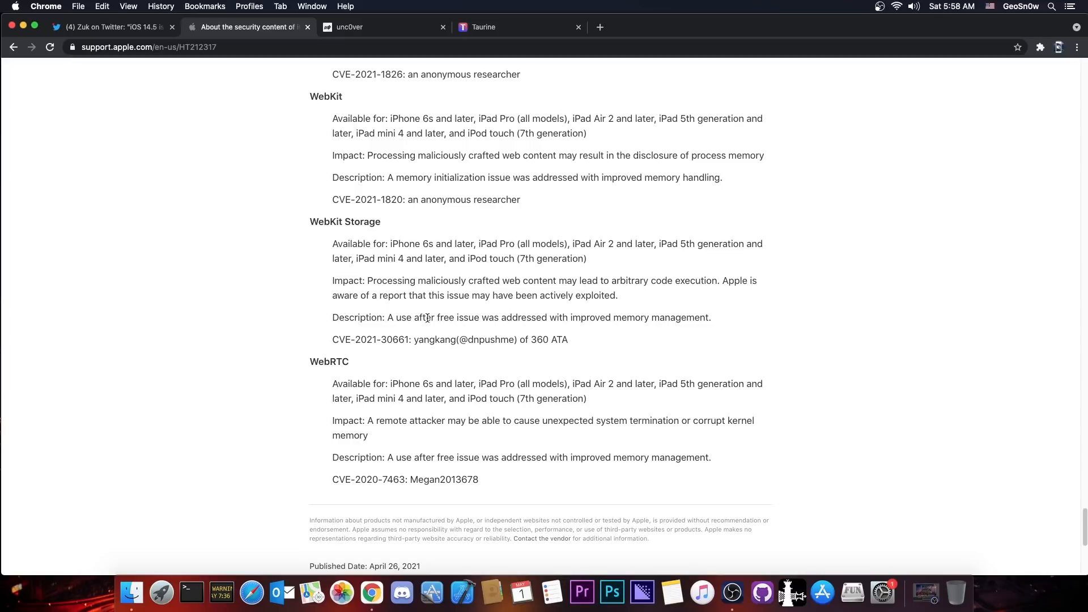
scroll("up", 3)
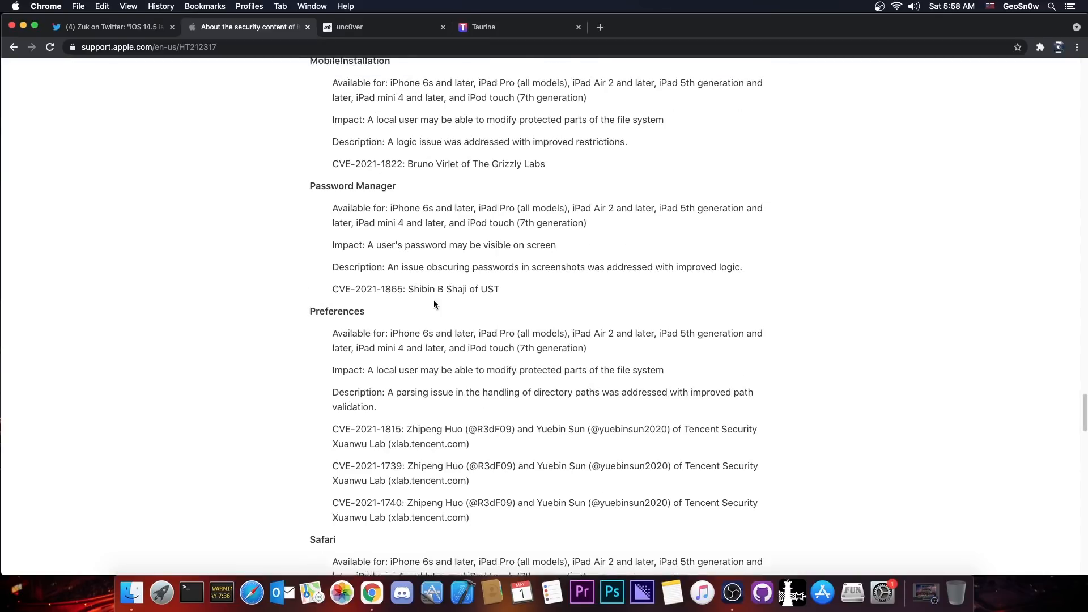
scroll("down", 3)
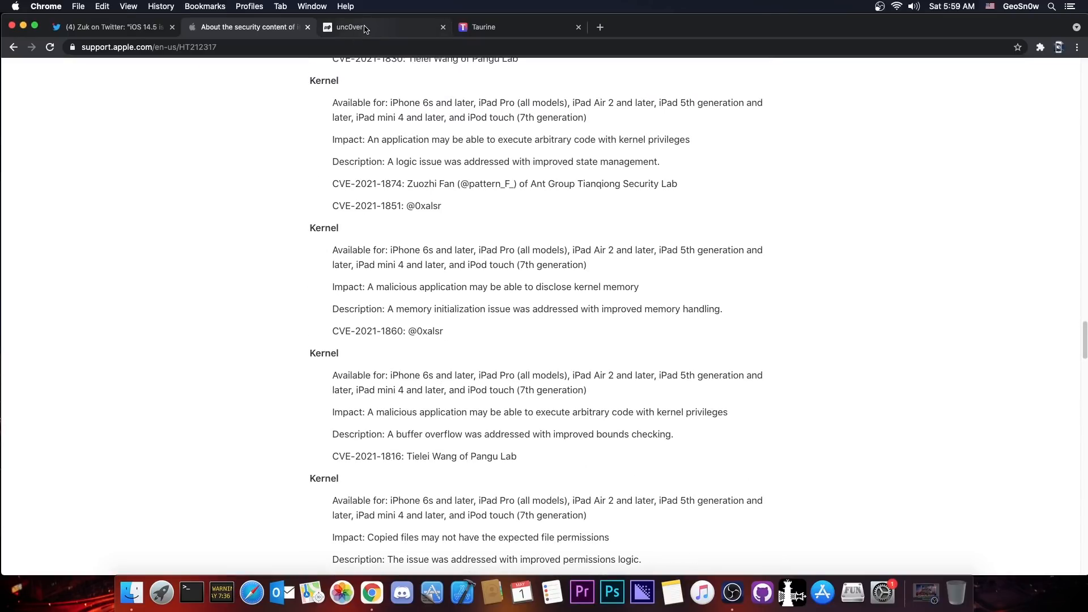
- Glance at Taurine's jailbreak page, then return to unc0ver's iOS 11.0–14.3 v6.1.2 site
left_click(382, 27)
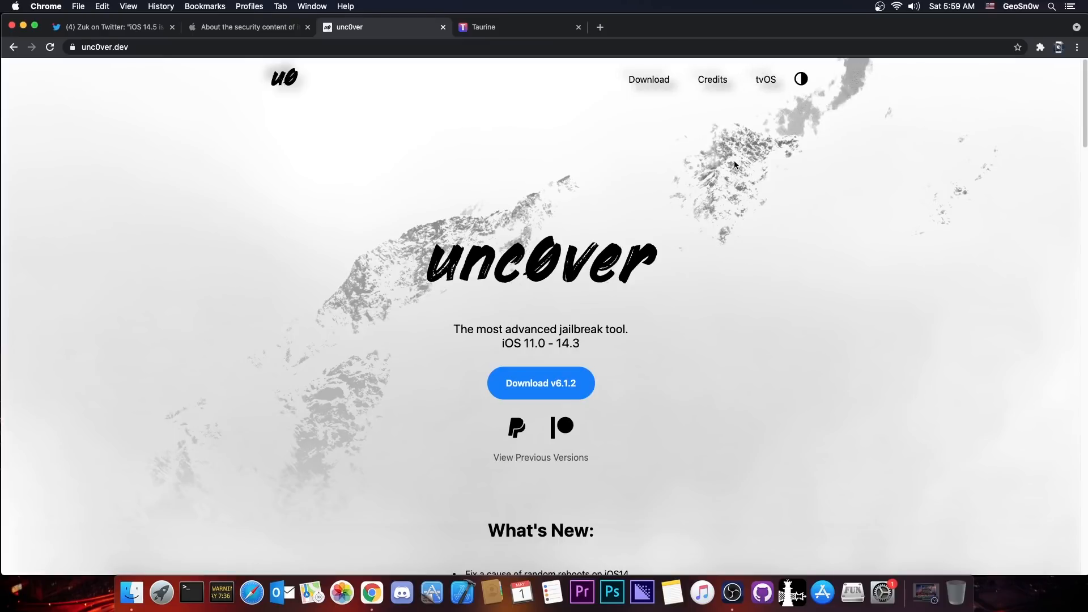
left_click(516, 27)
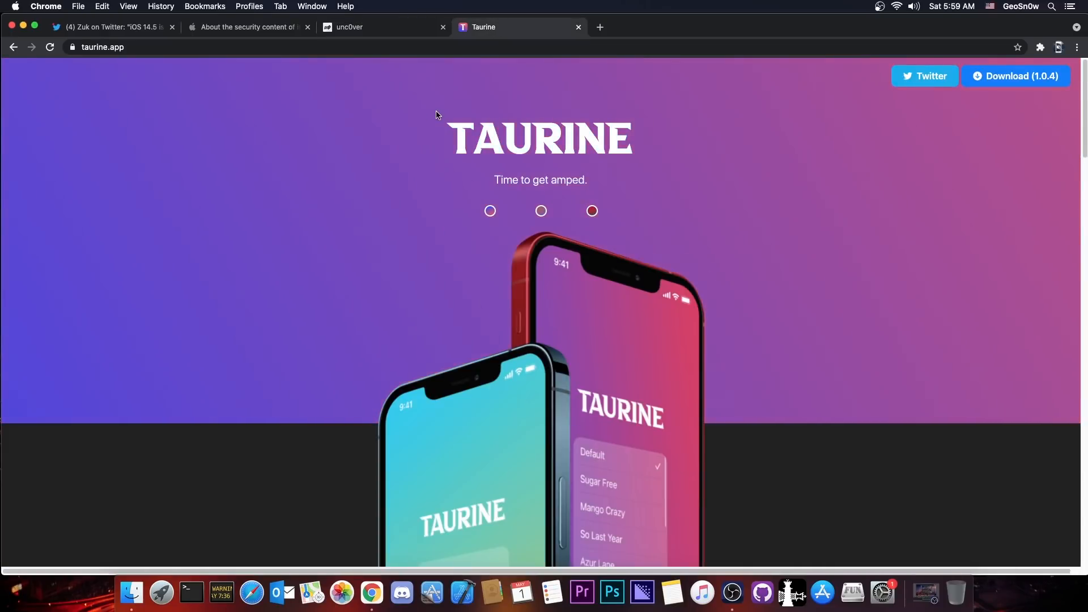
left_click(381, 27)
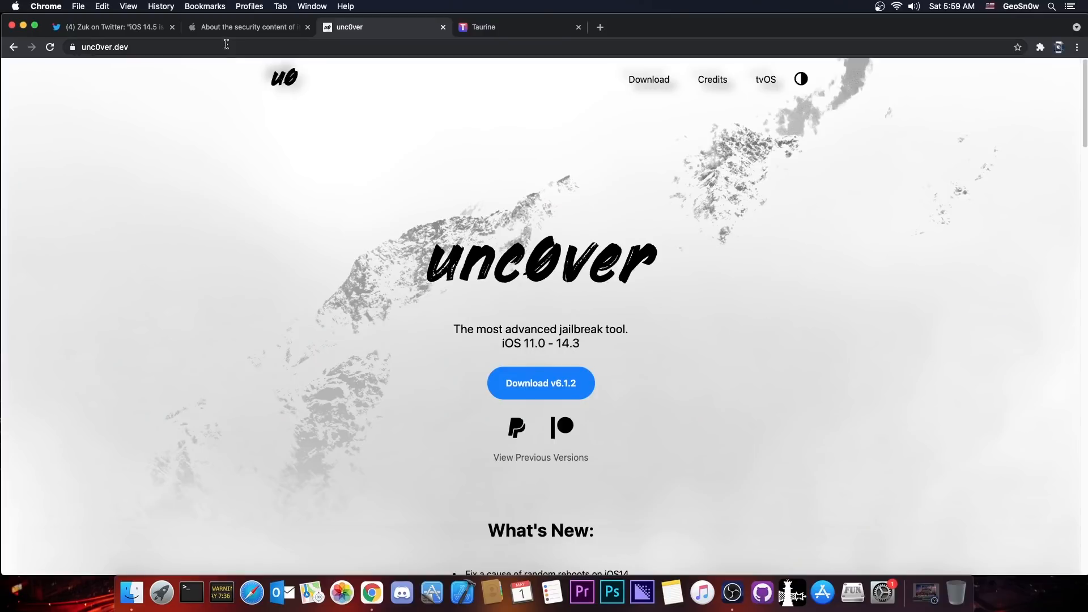